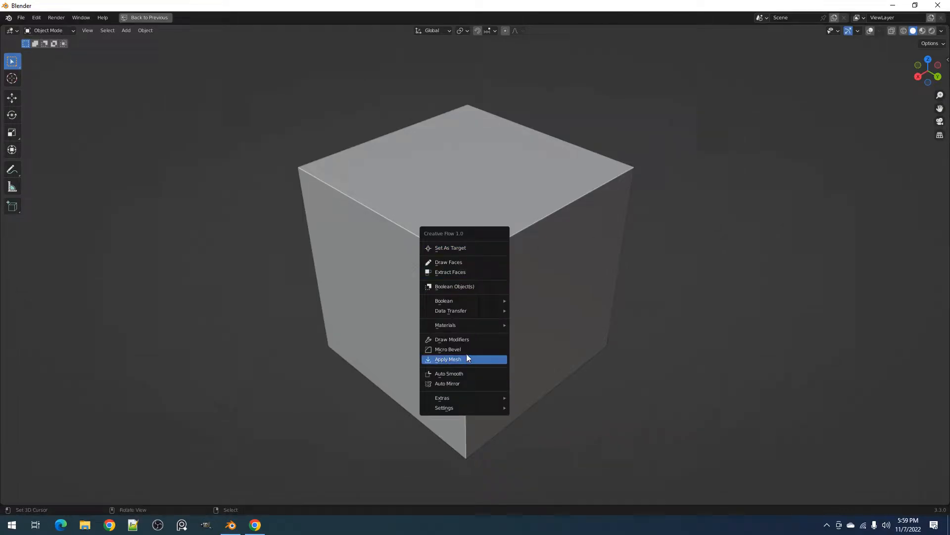
Micro Bevel the cube by 0.0860, kept as an editable bevel modifier
click(447, 350)
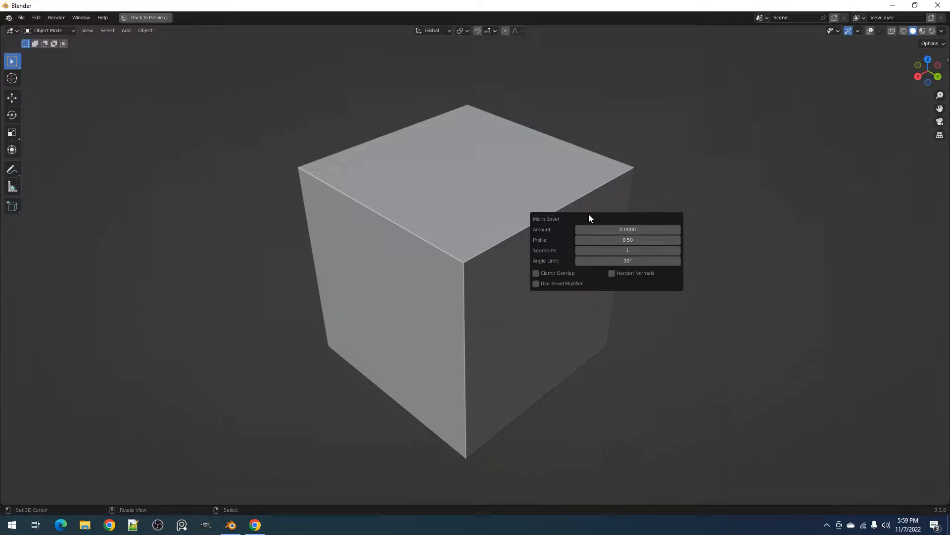
click(536, 283)
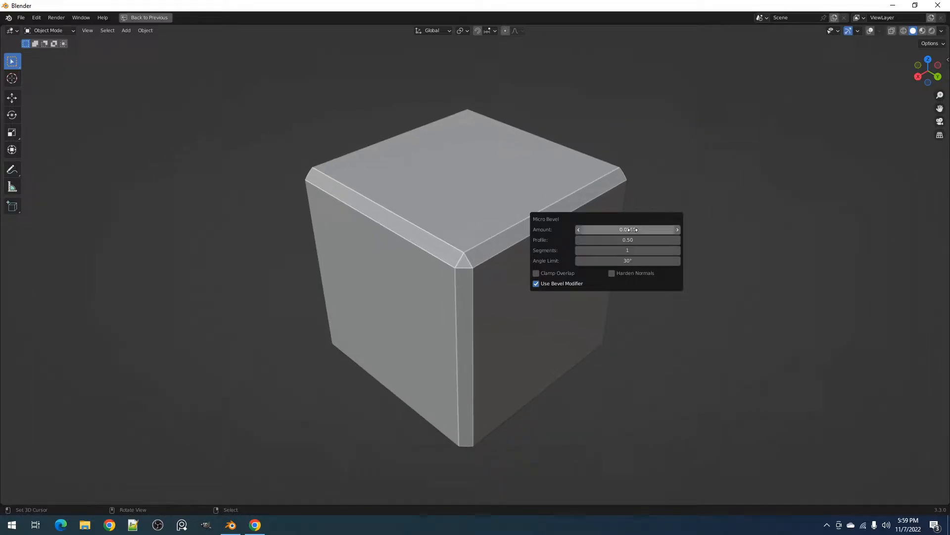
mouse_move(635, 273)
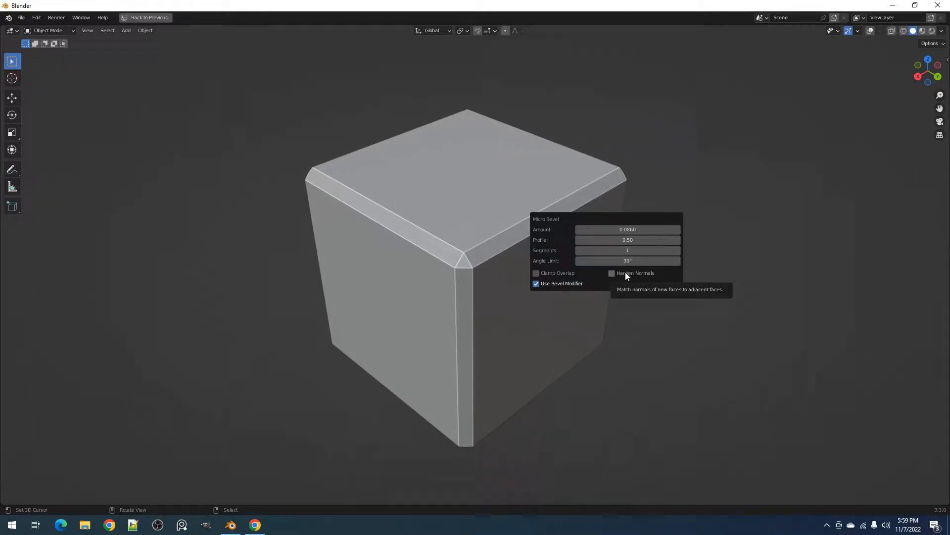
mouse_move(626, 282)
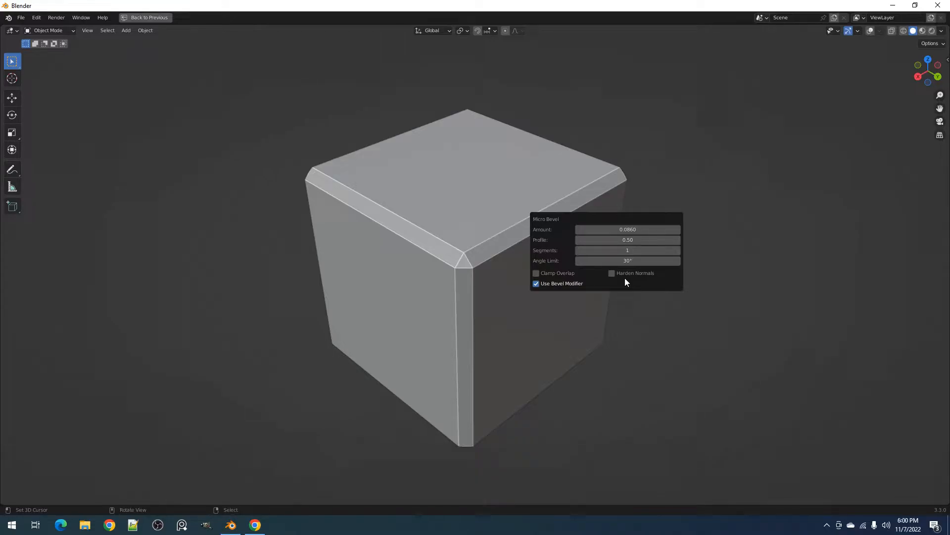
mouse_move(620, 285)
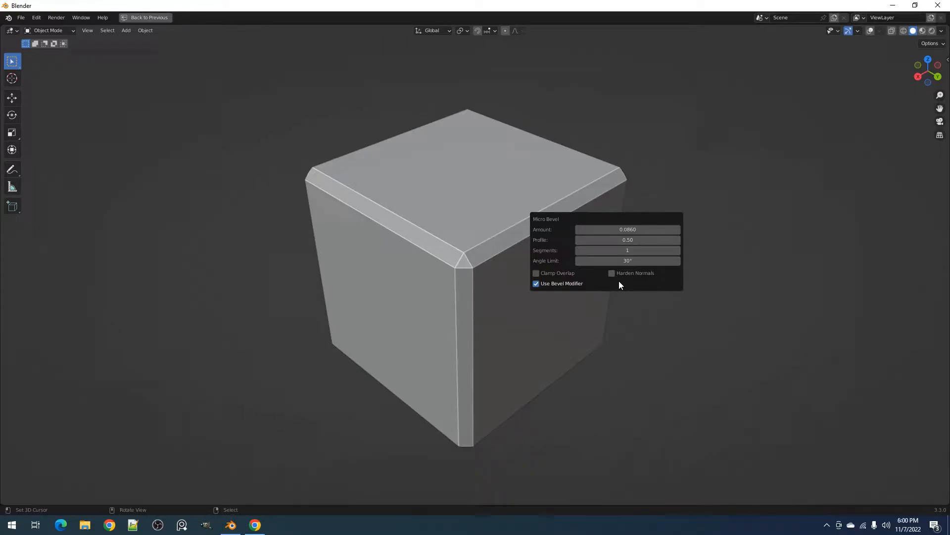
mouse_move(628, 285)
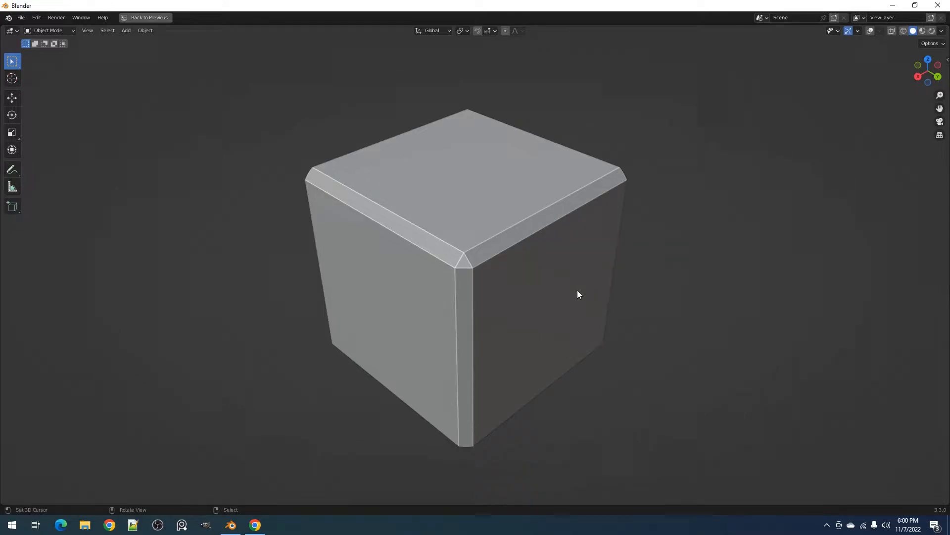
Micro Bevel the fresh cube by 0.0730 via the Creative Flow menu, kept as a modifier
right_click(576, 294)
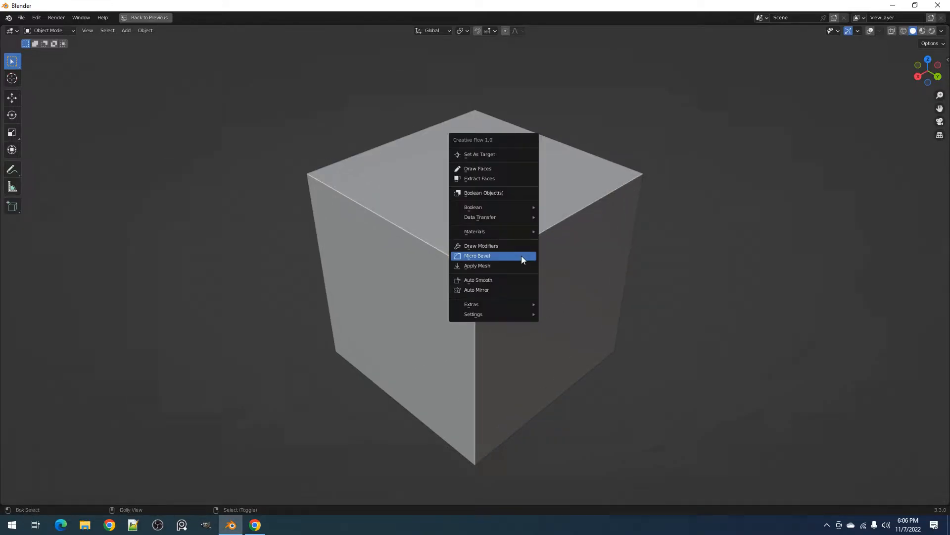
click(477, 255)
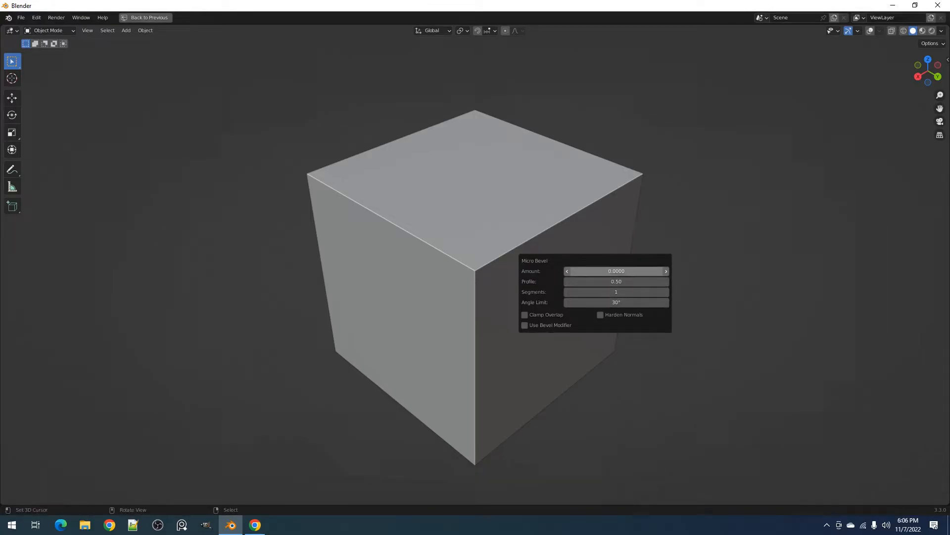
click(525, 325)
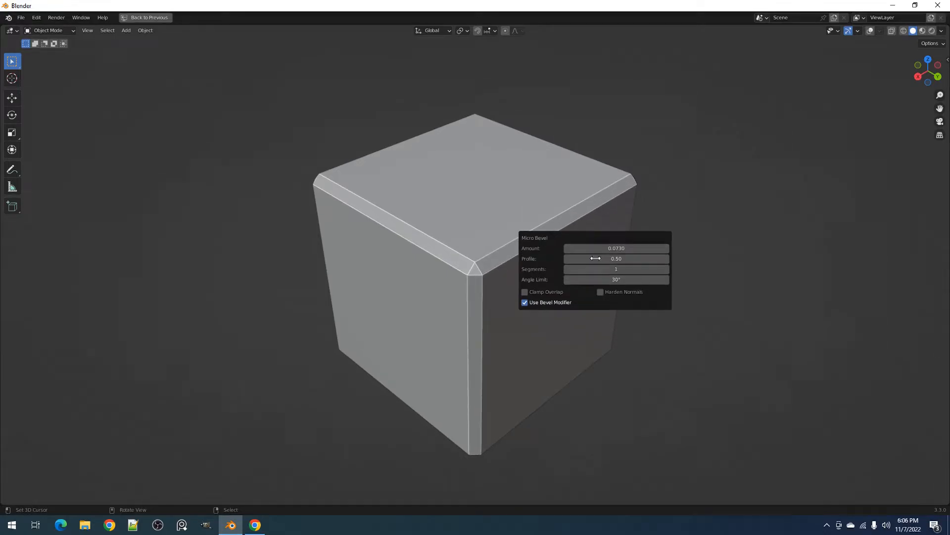
click(600, 291)
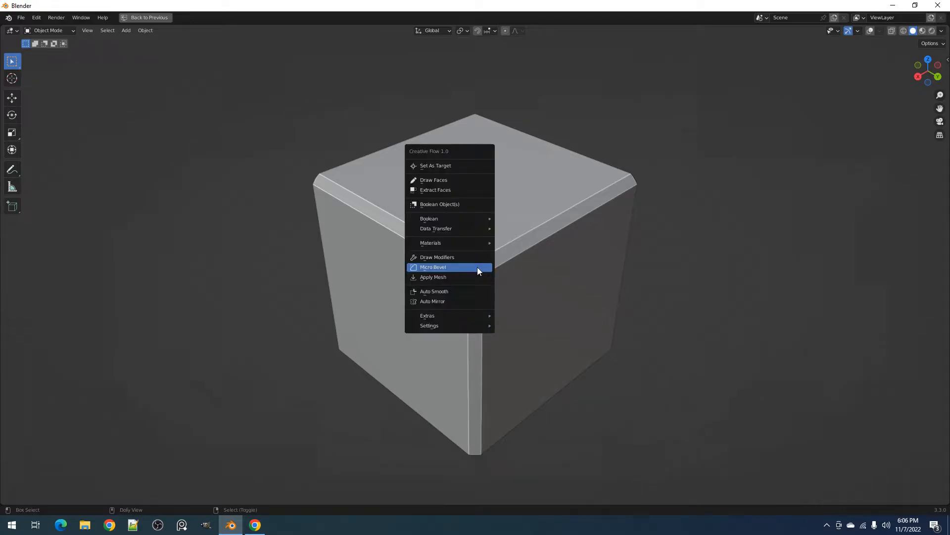
click(433, 291)
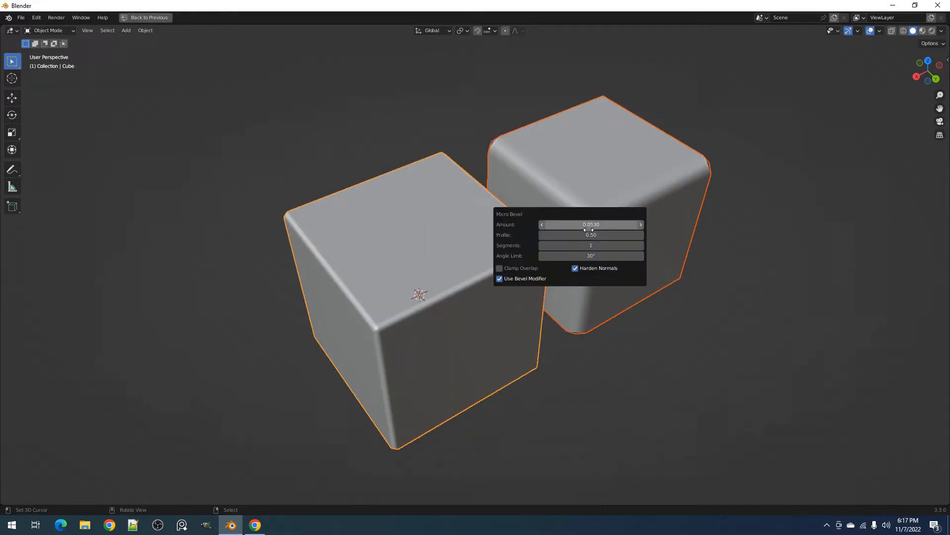
mouse_move(590, 244)
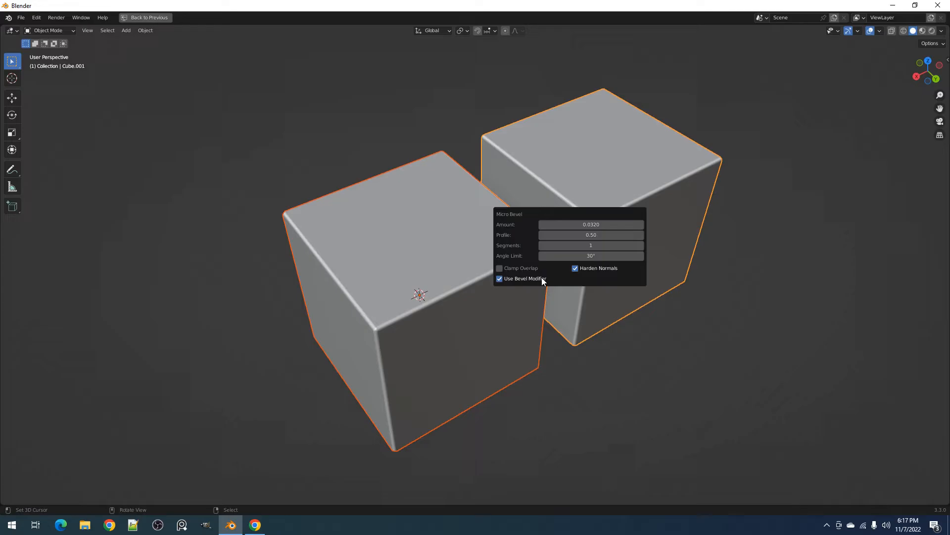
mouse_move(520, 268)
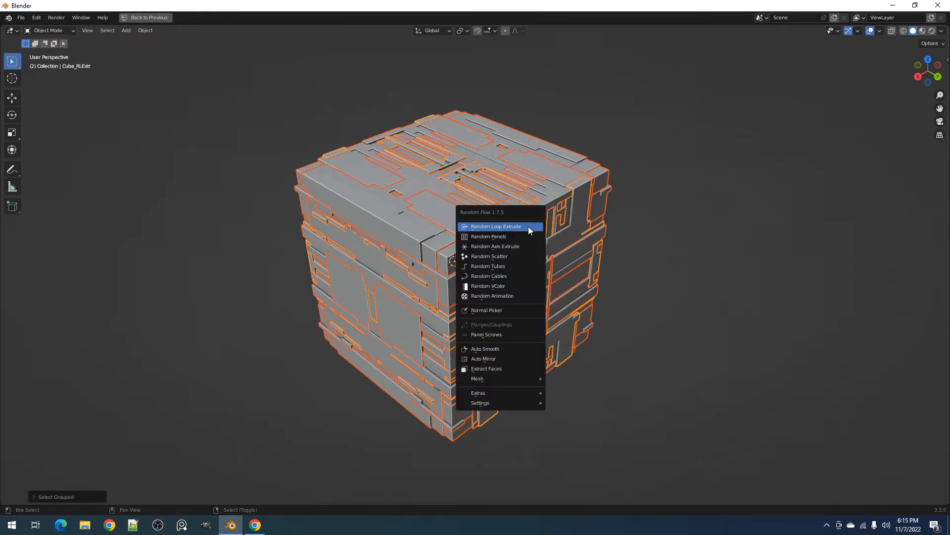
Micro Bevel the Random Flow cube by 0.0020 with hardened normals, kept as a modifier
click(495, 226)
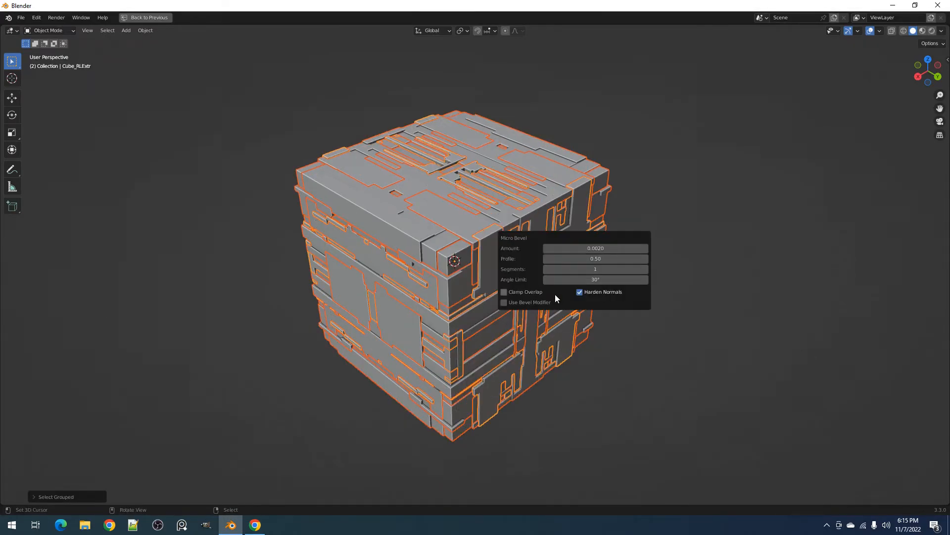
click(504, 302)
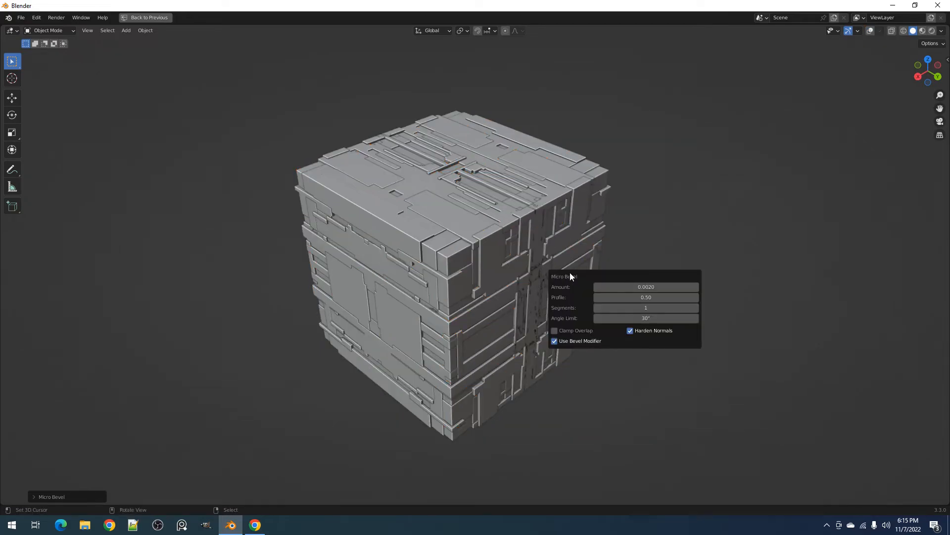